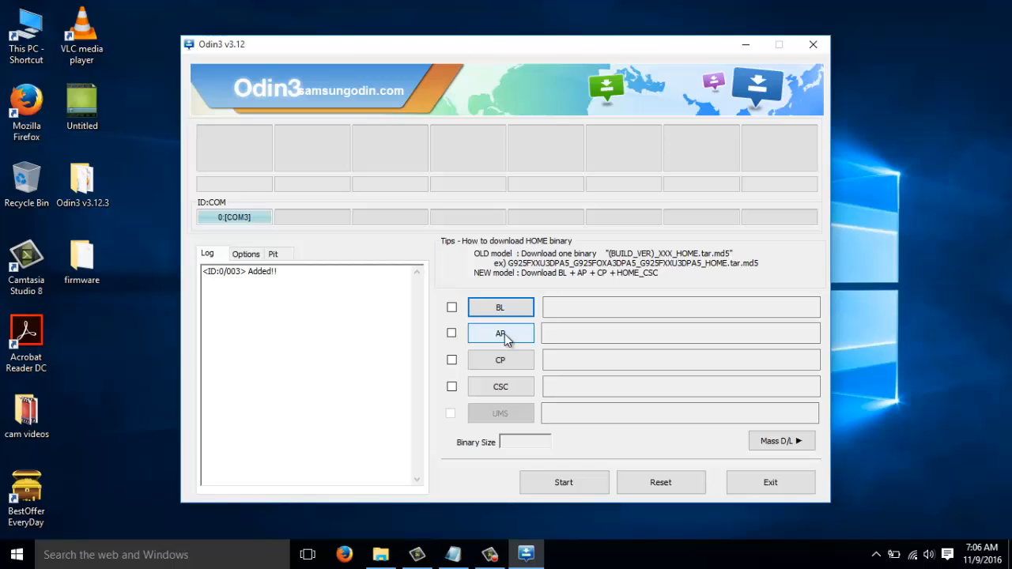
- Load the J120 .tar.md5 firmware from Desktop > firmware into the AP slot
left_click(500, 333)
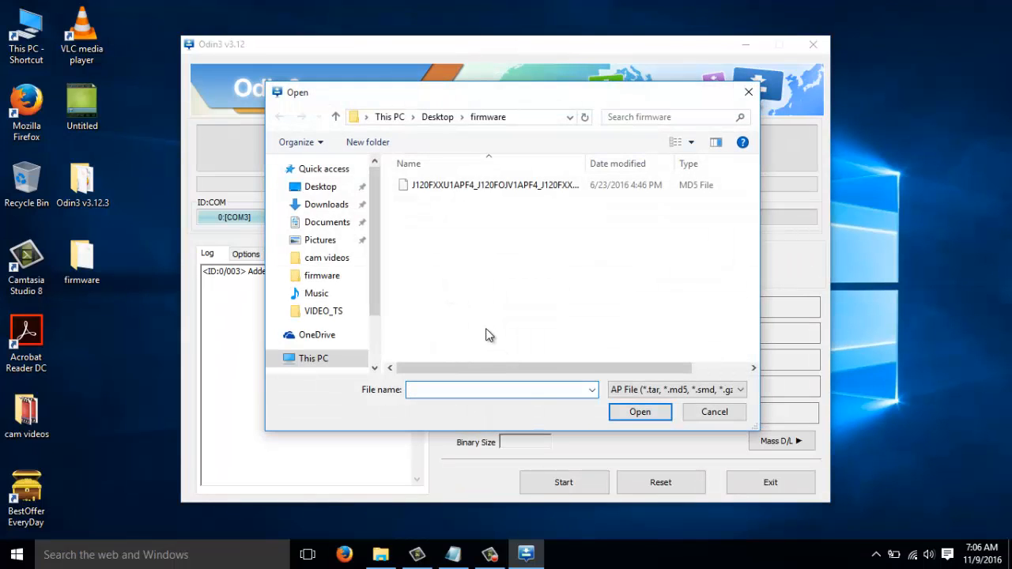
mouse_move(445, 127)
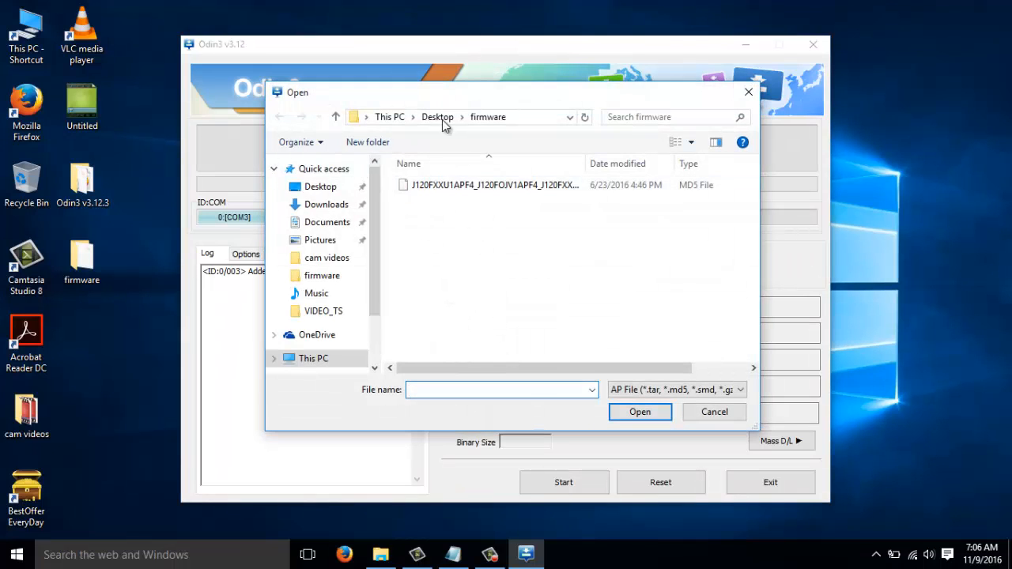
left_click(491, 184)
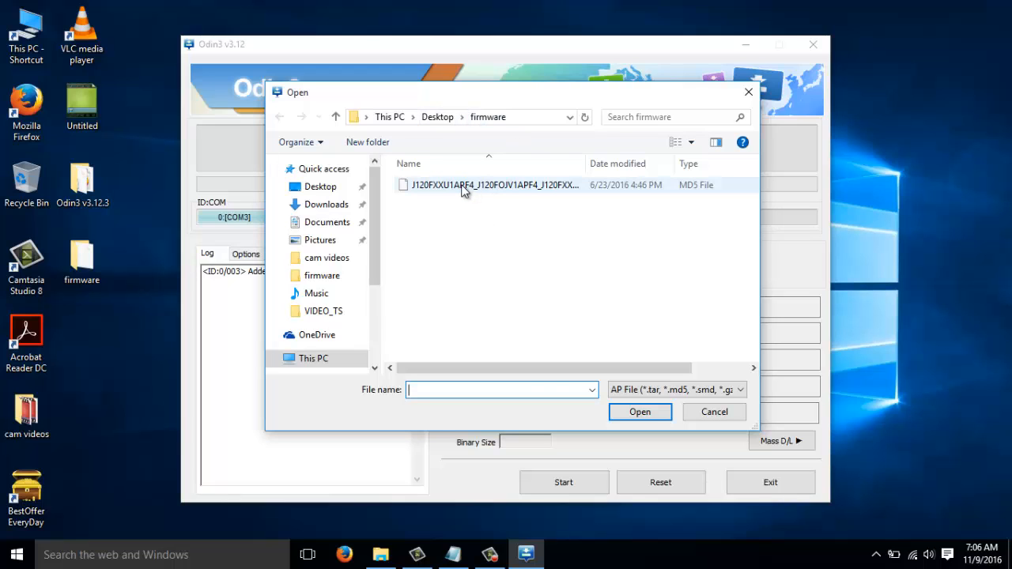
left_click(490, 184)
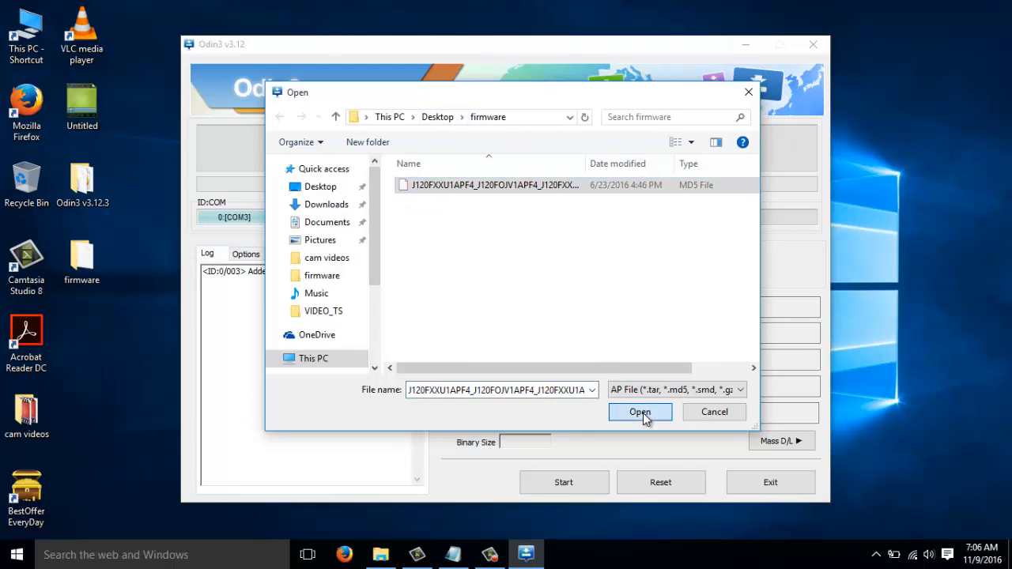
left_click(640, 411)
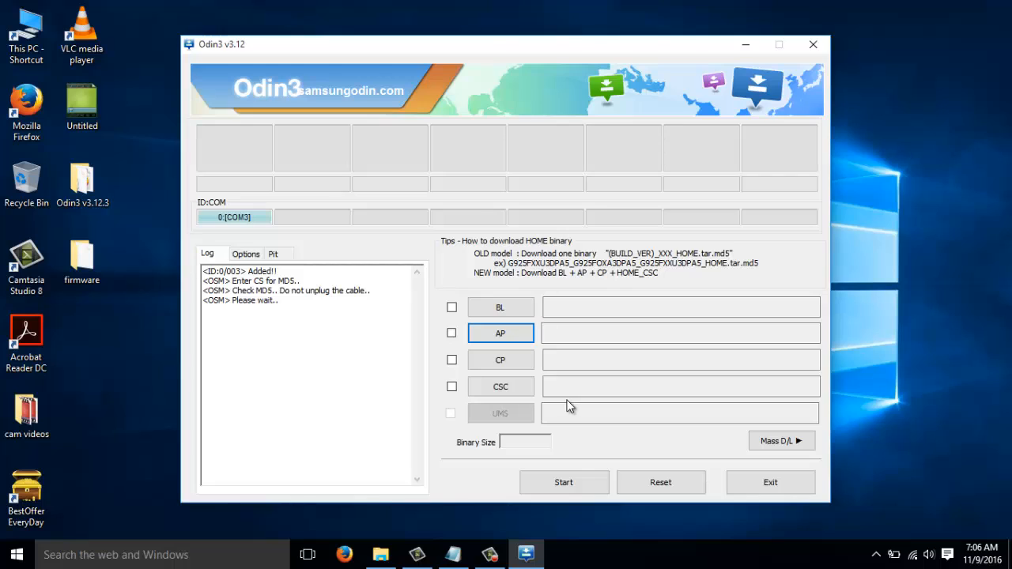
mouse_move(569, 405)
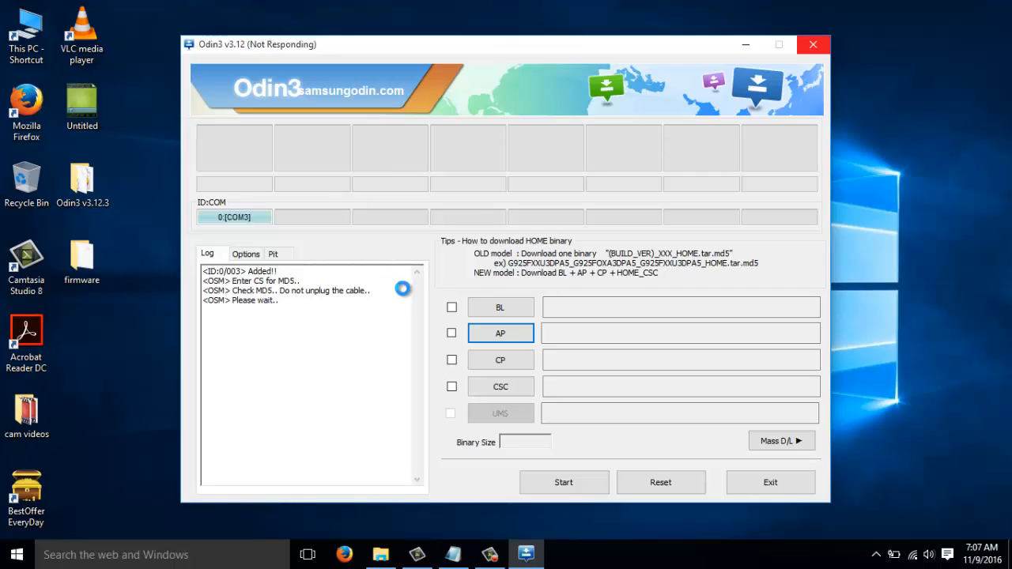
mouse_move(304, 55)
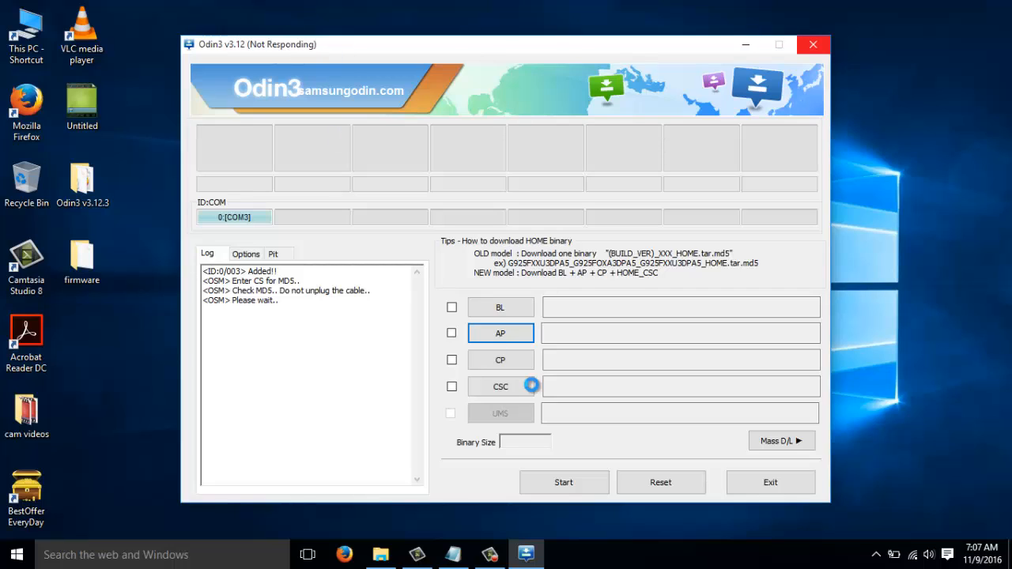
- After the MD5 check finishes successfully, start flashing the J120 firmware to the phone
left_click(451, 333)
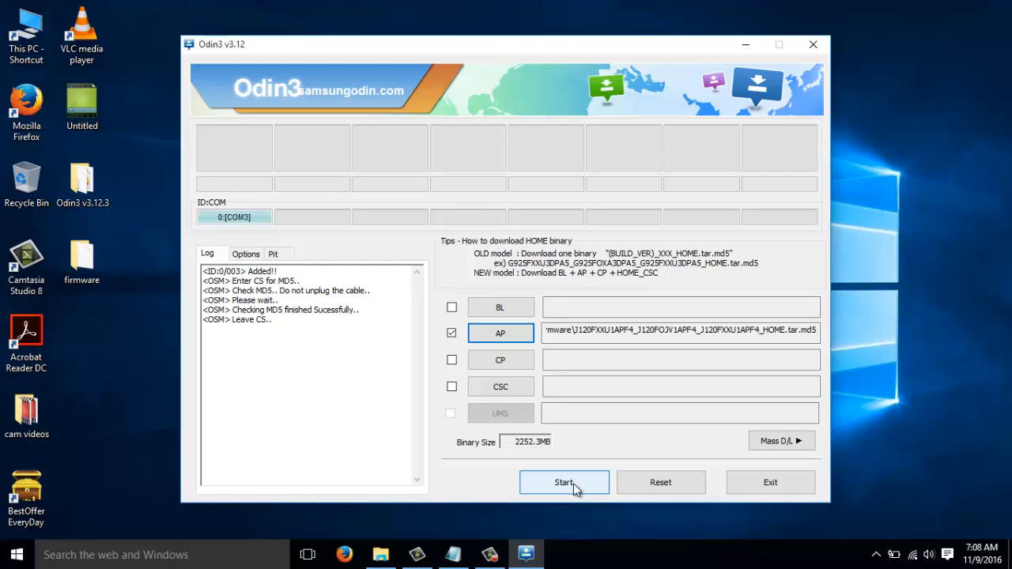
left_click(564, 483)
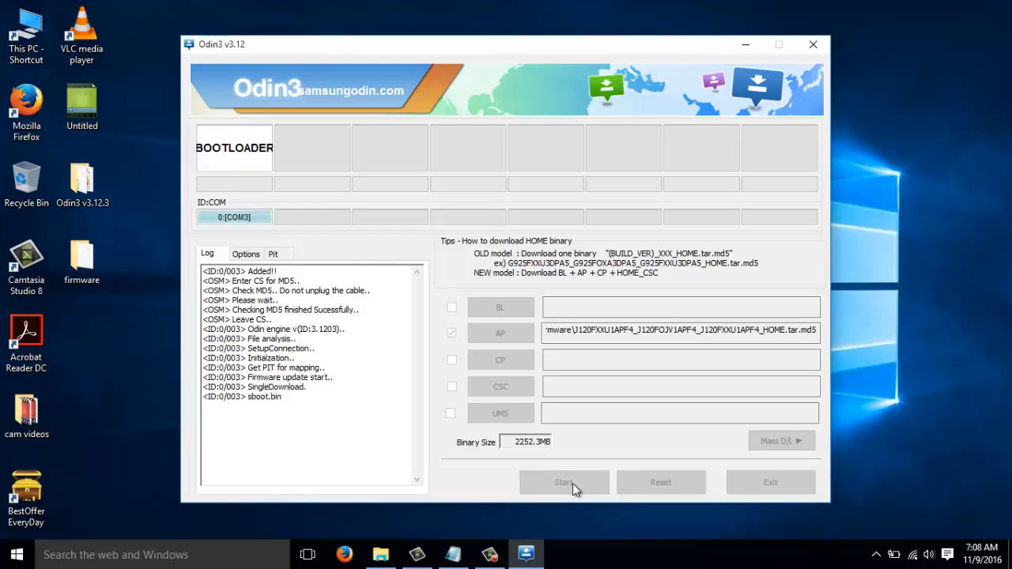
left_click(564, 482)
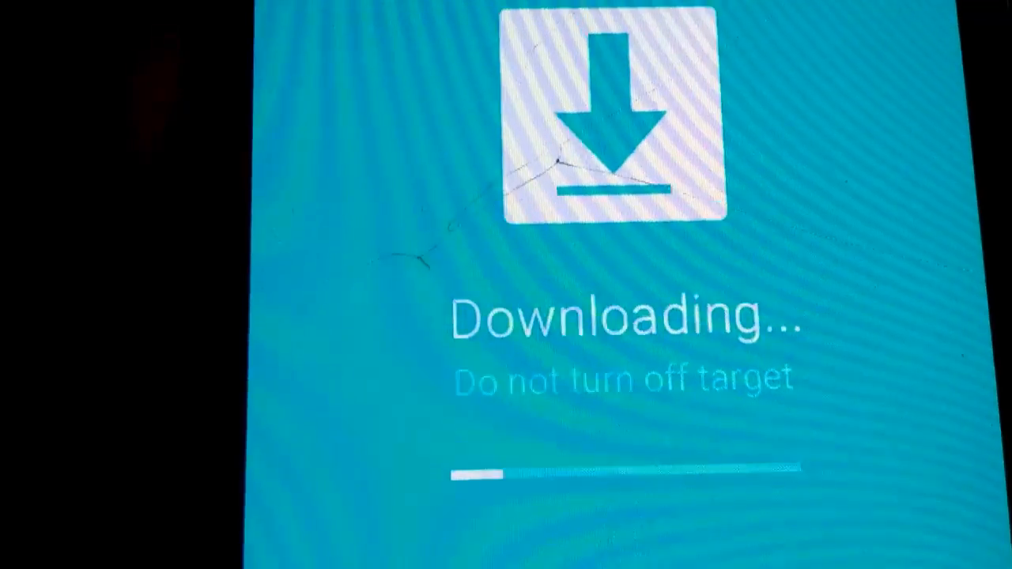